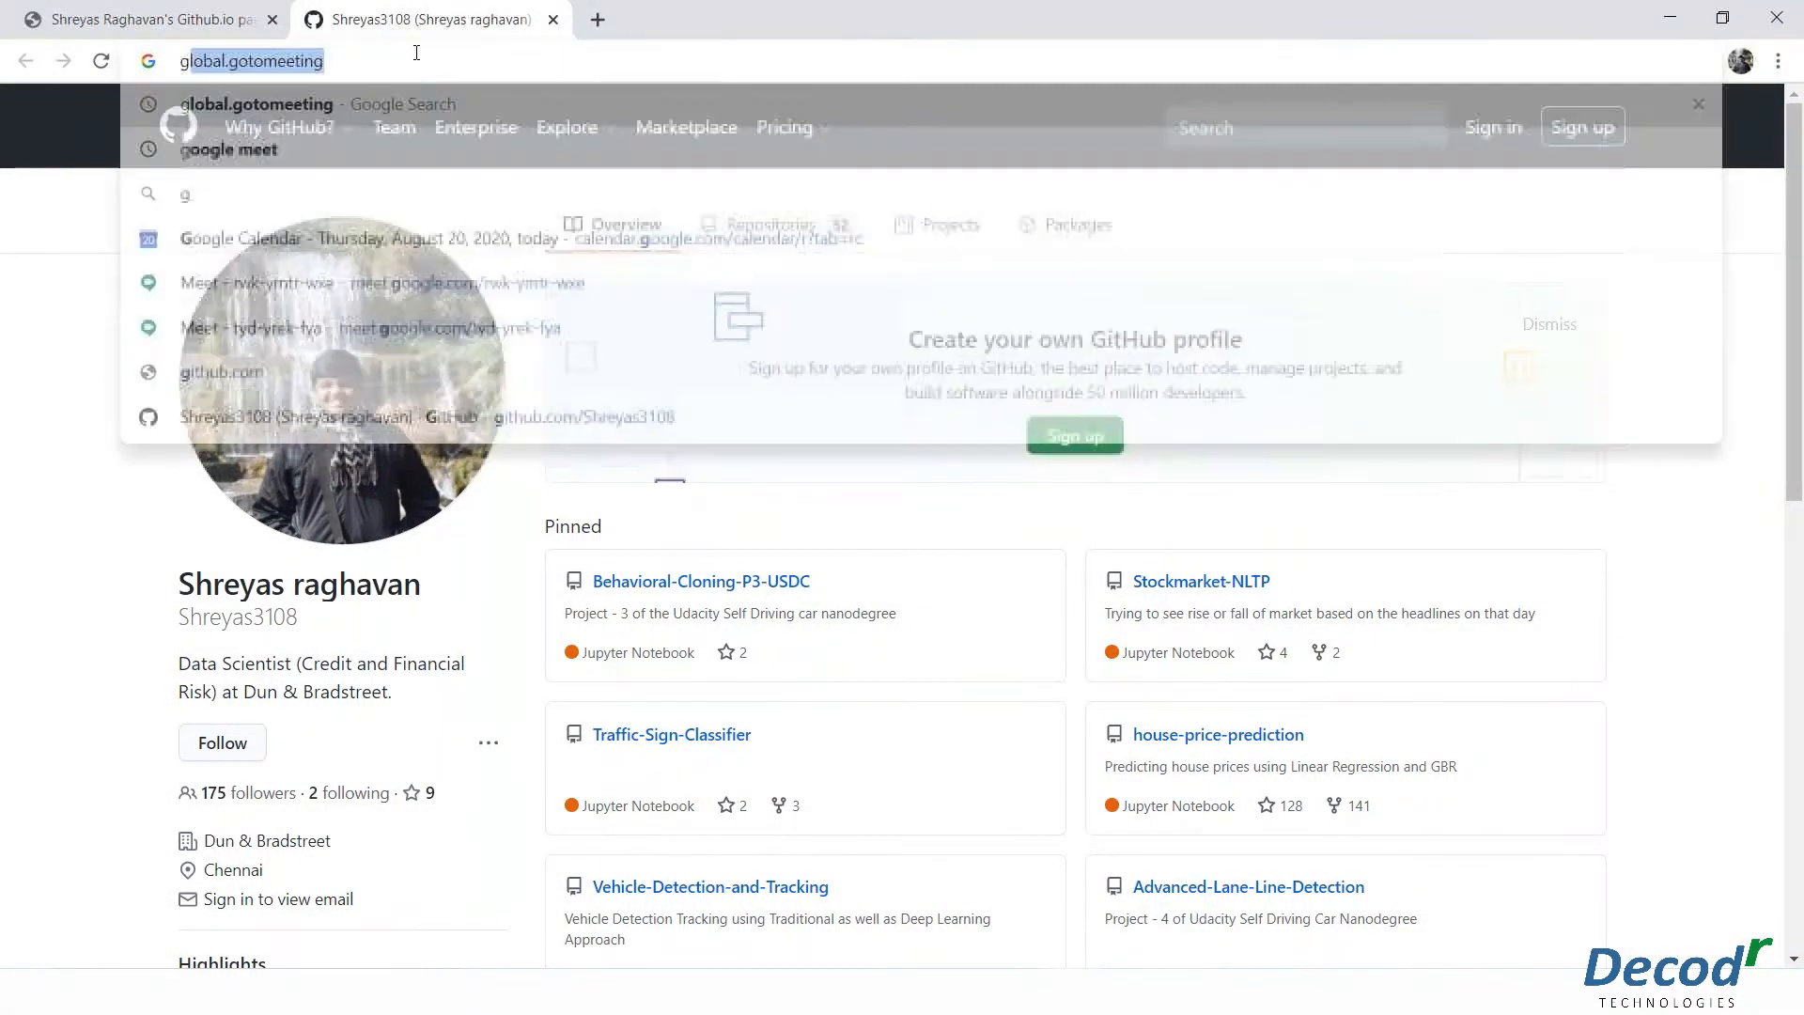
Search 'github' in the address bar and go to github.com.
type("github")
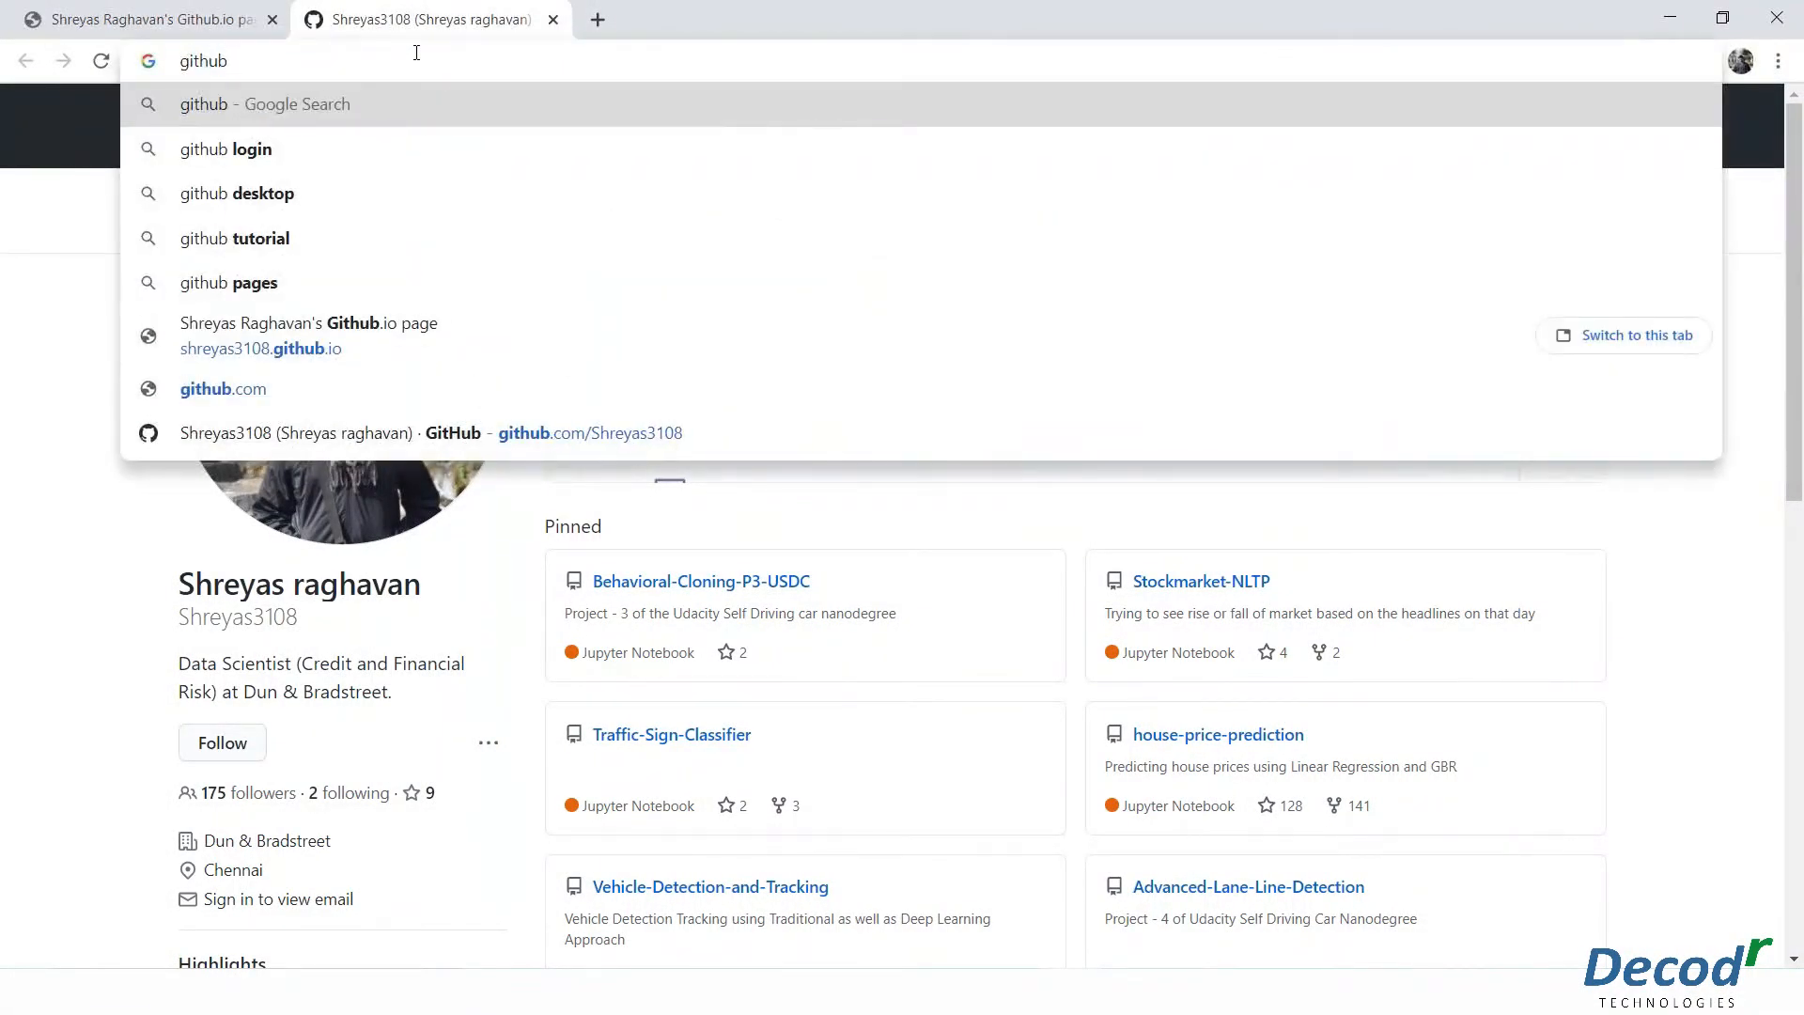
left_click(222, 388)
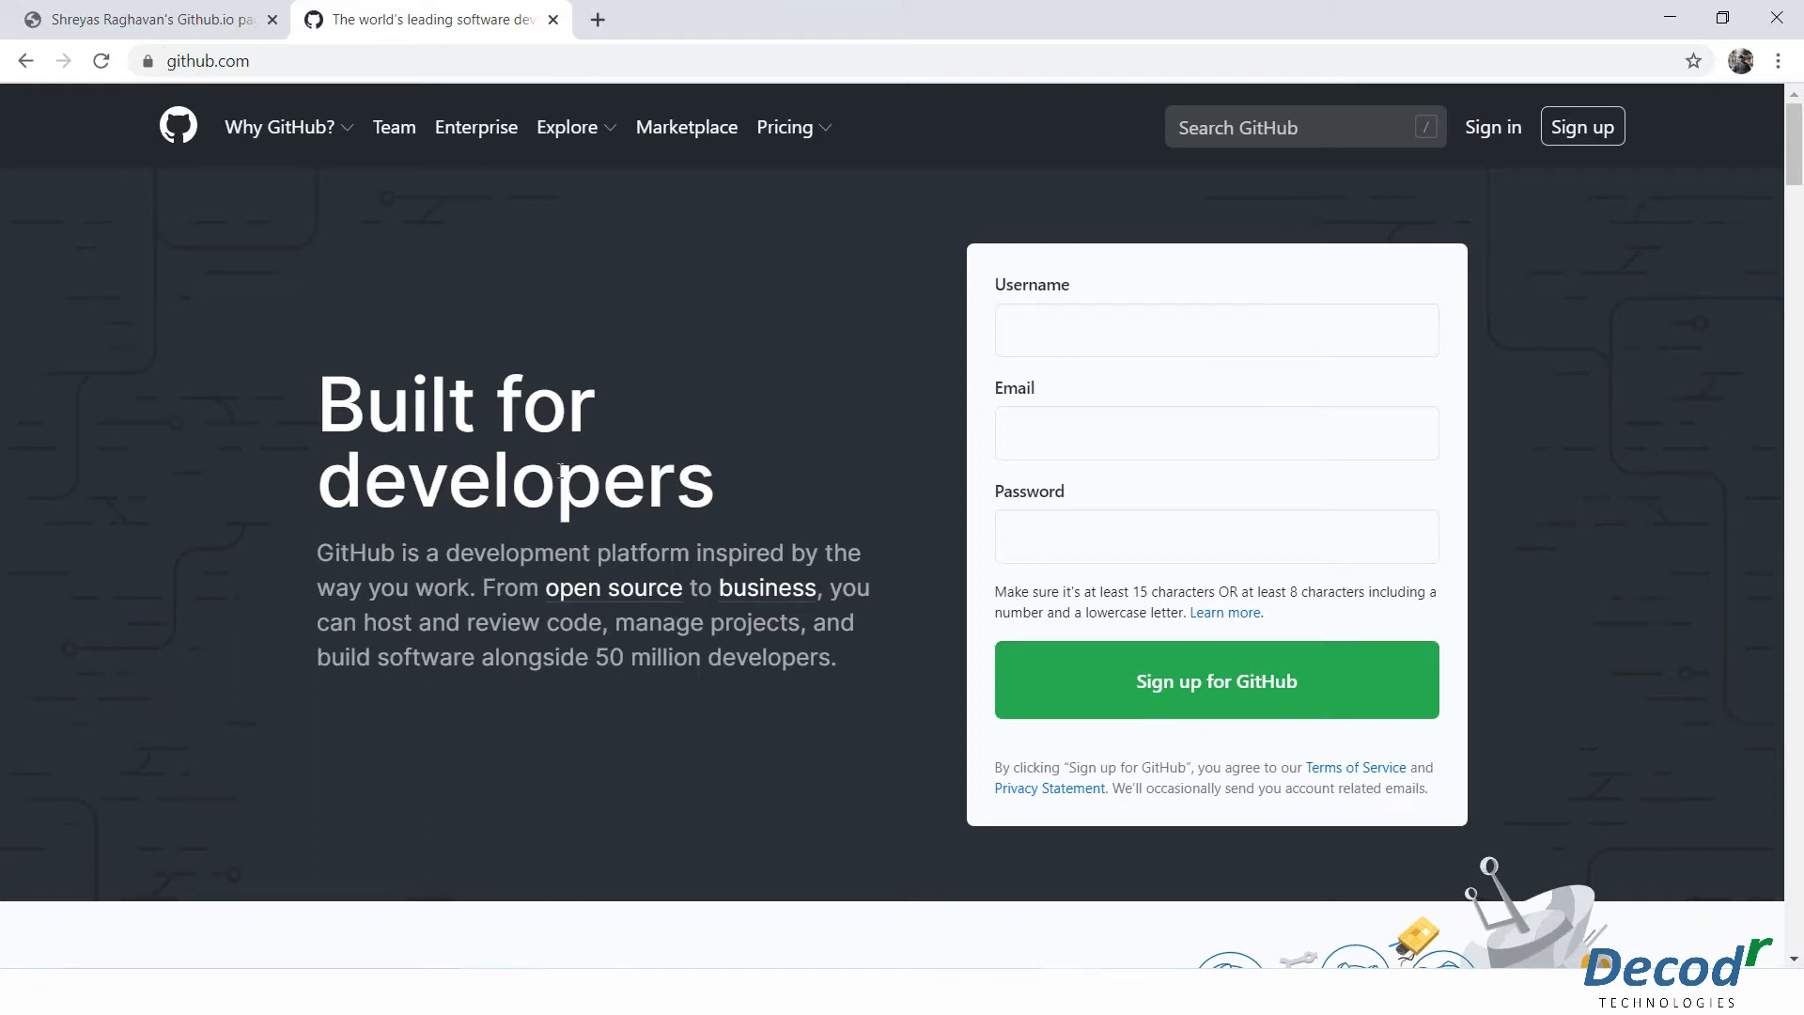
mouse_move(887, 311)
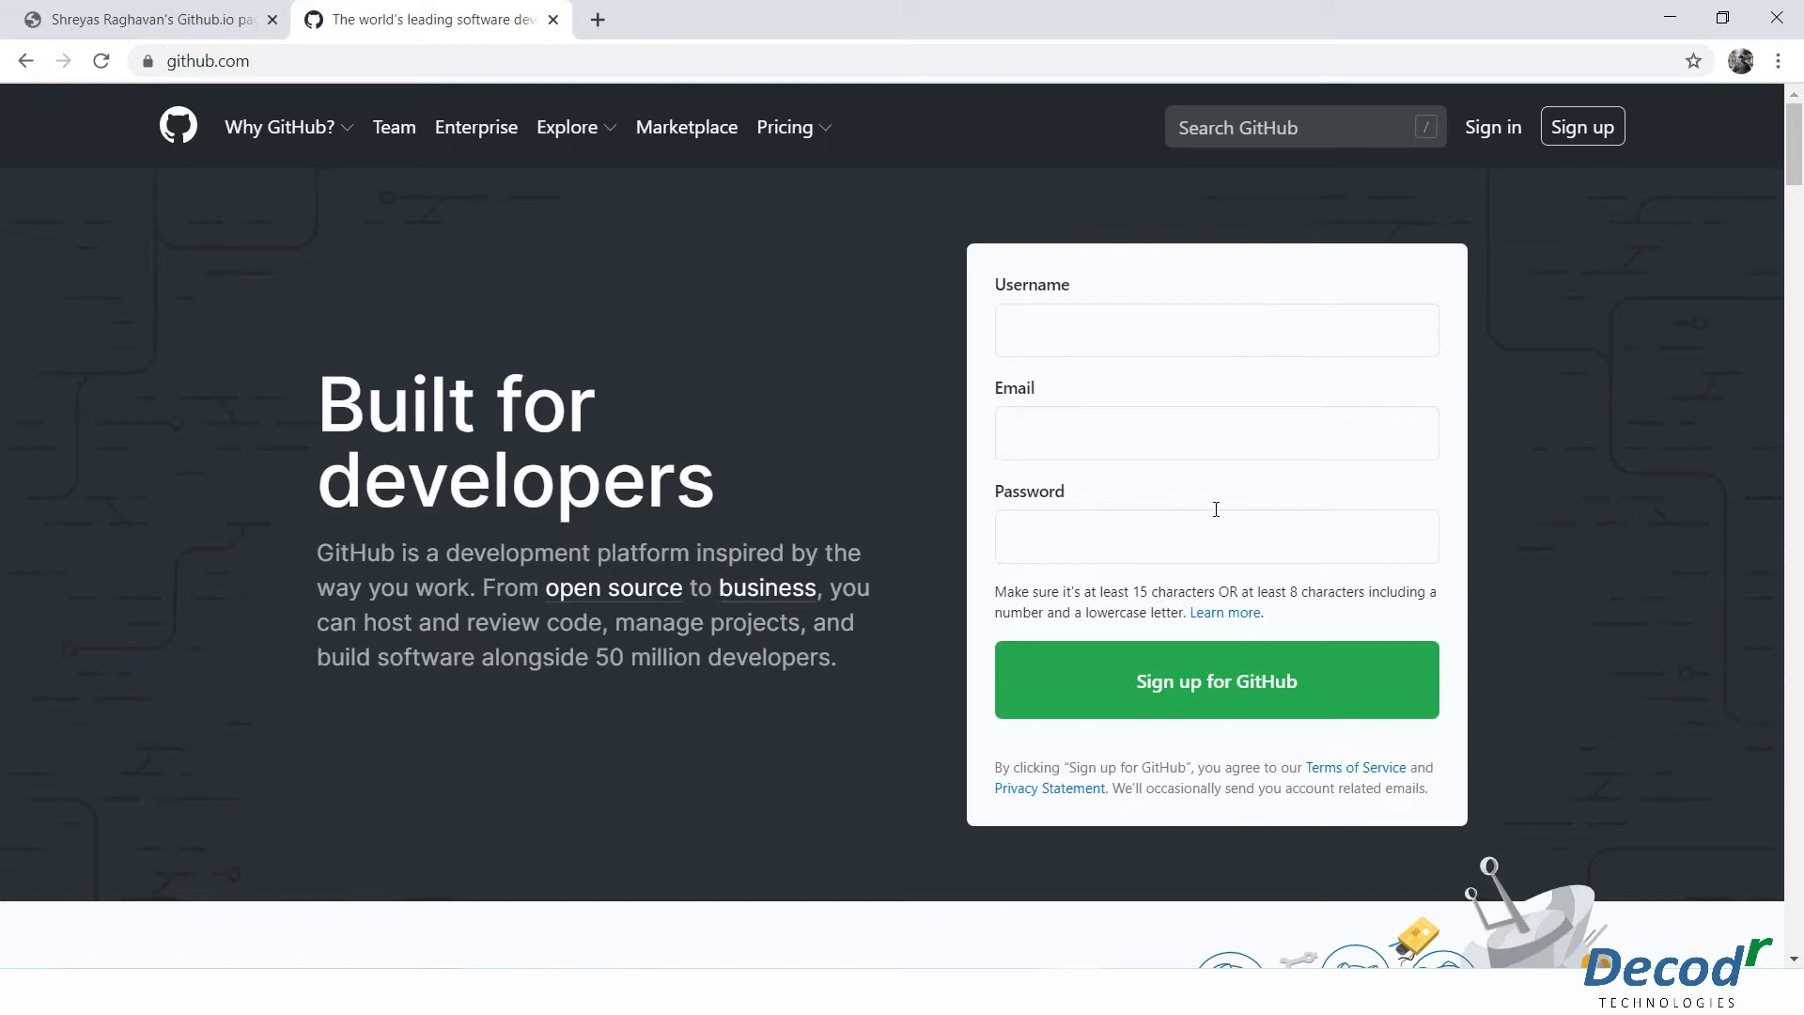
mouse_move(1507, 384)
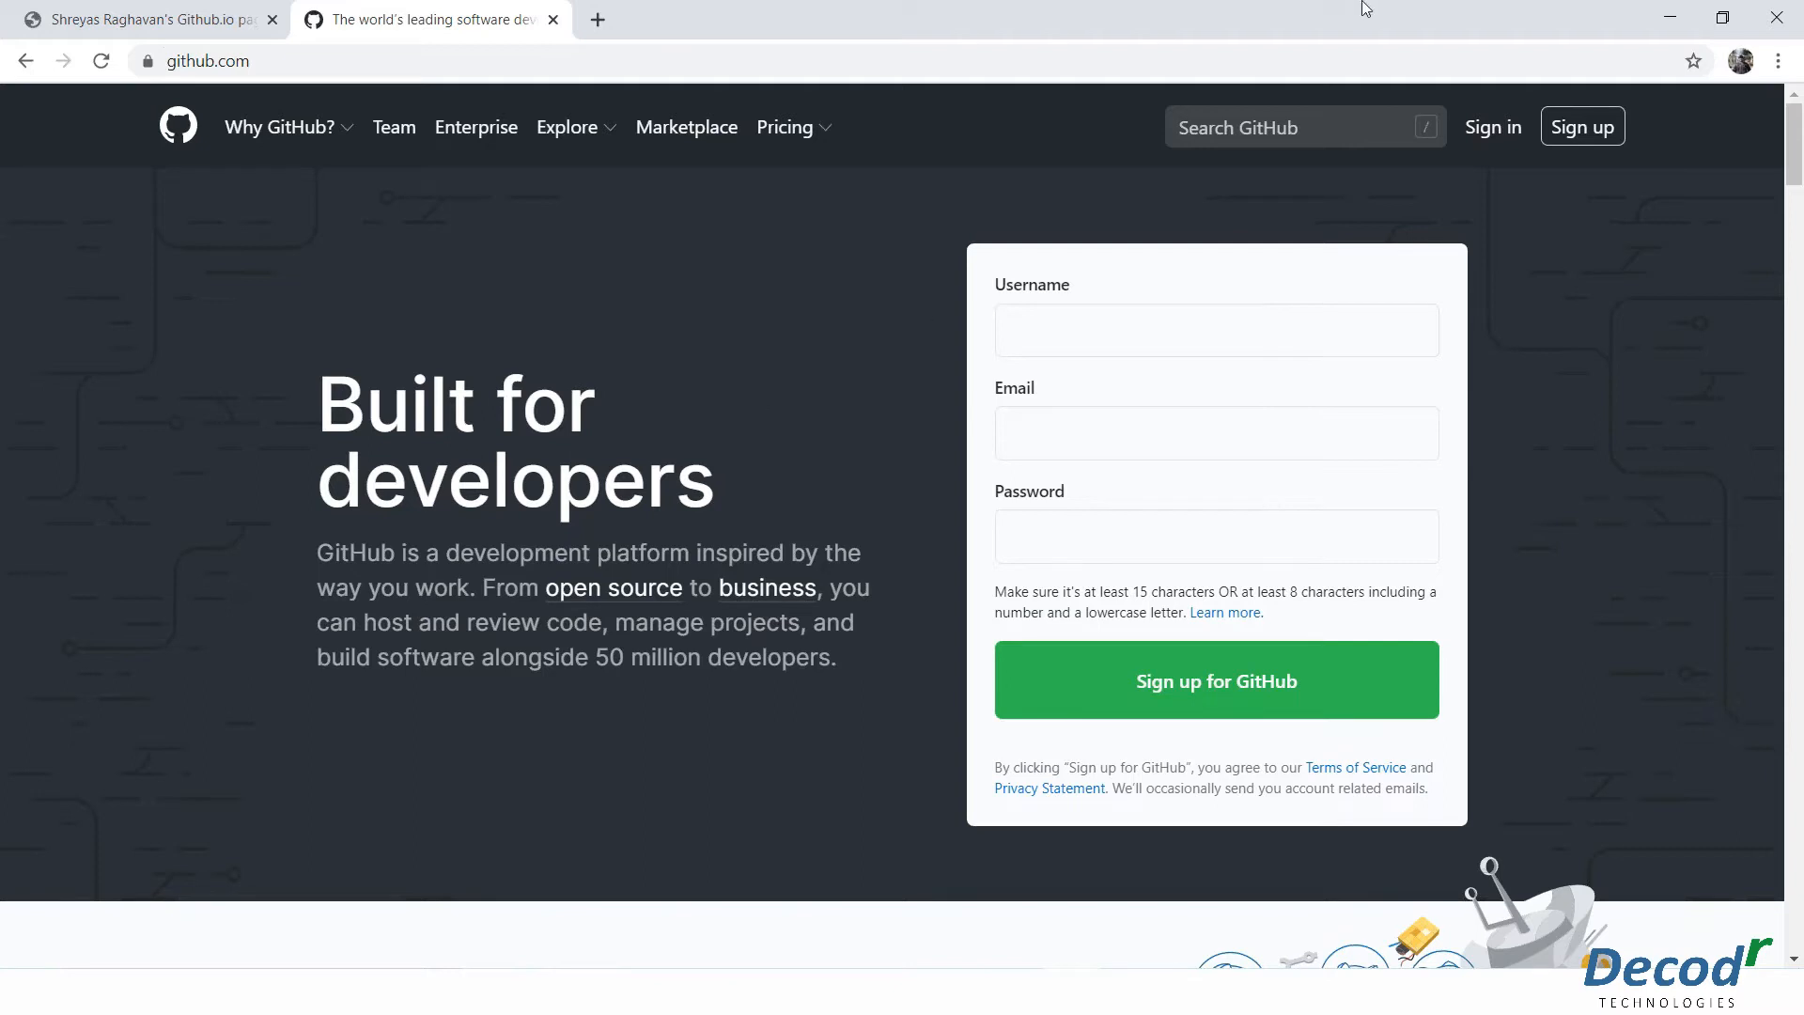
mouse_move(1116, 147)
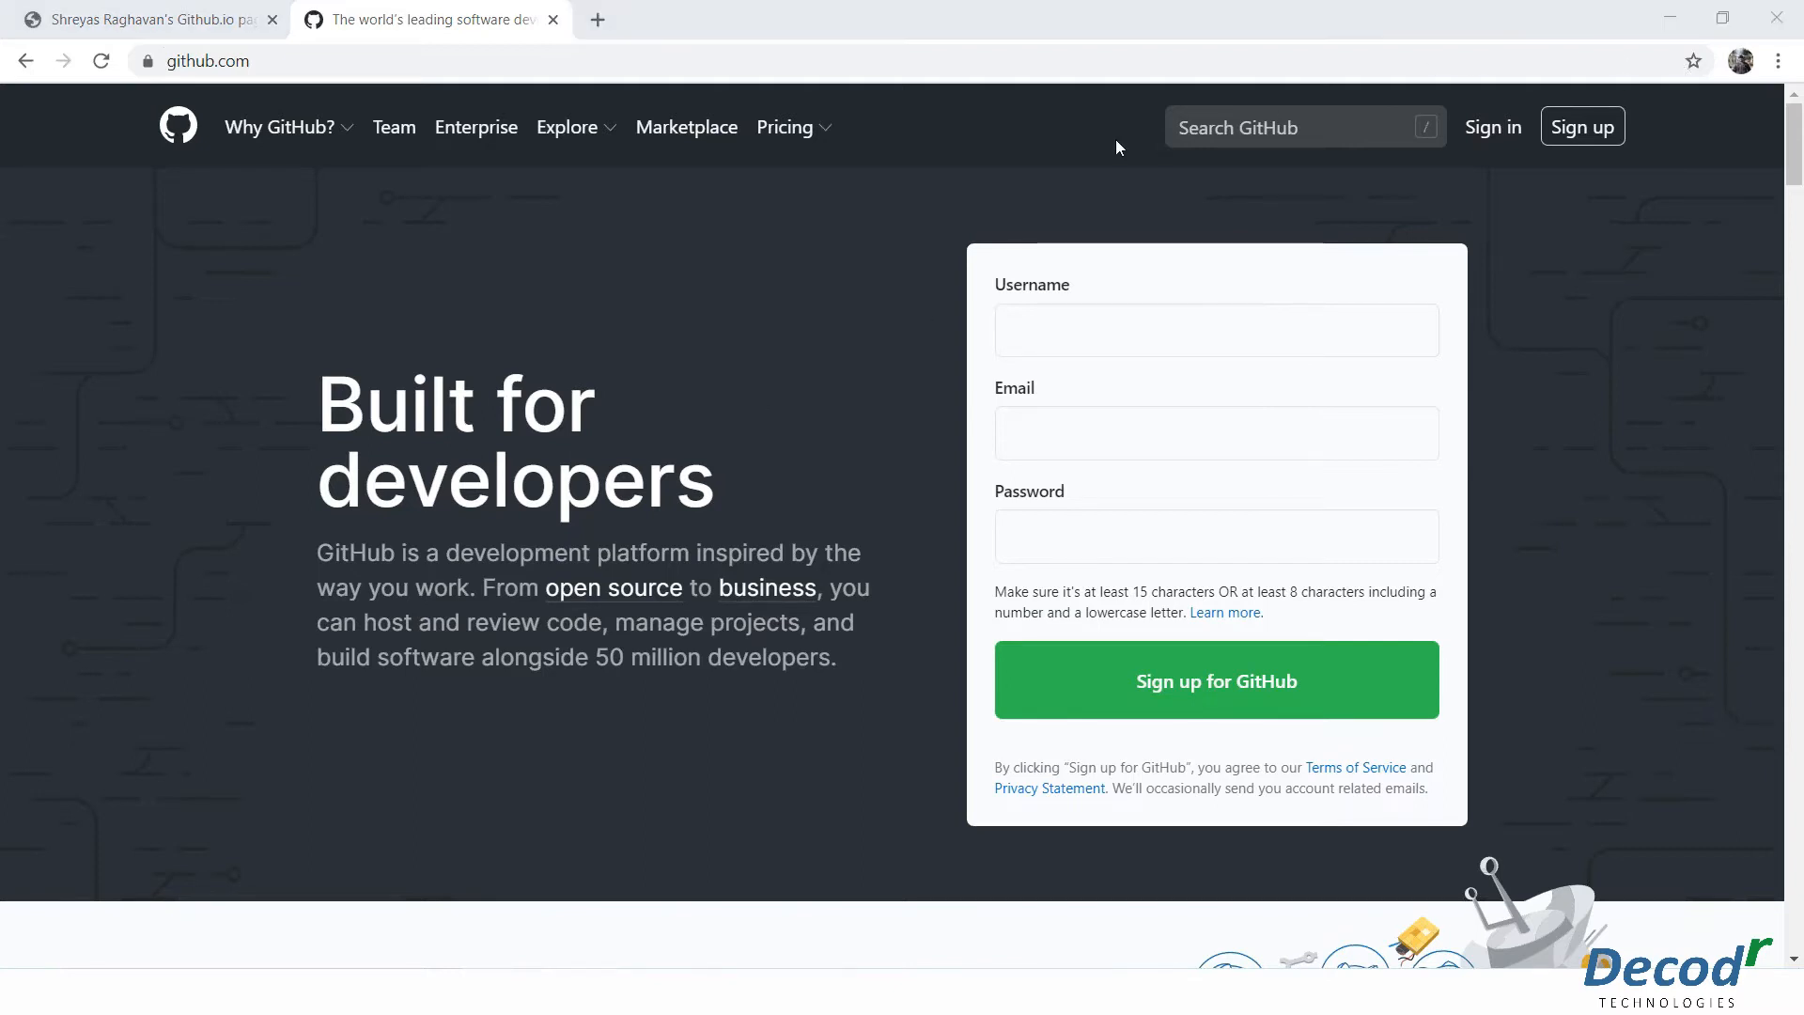
mouse_move(1492, 126)
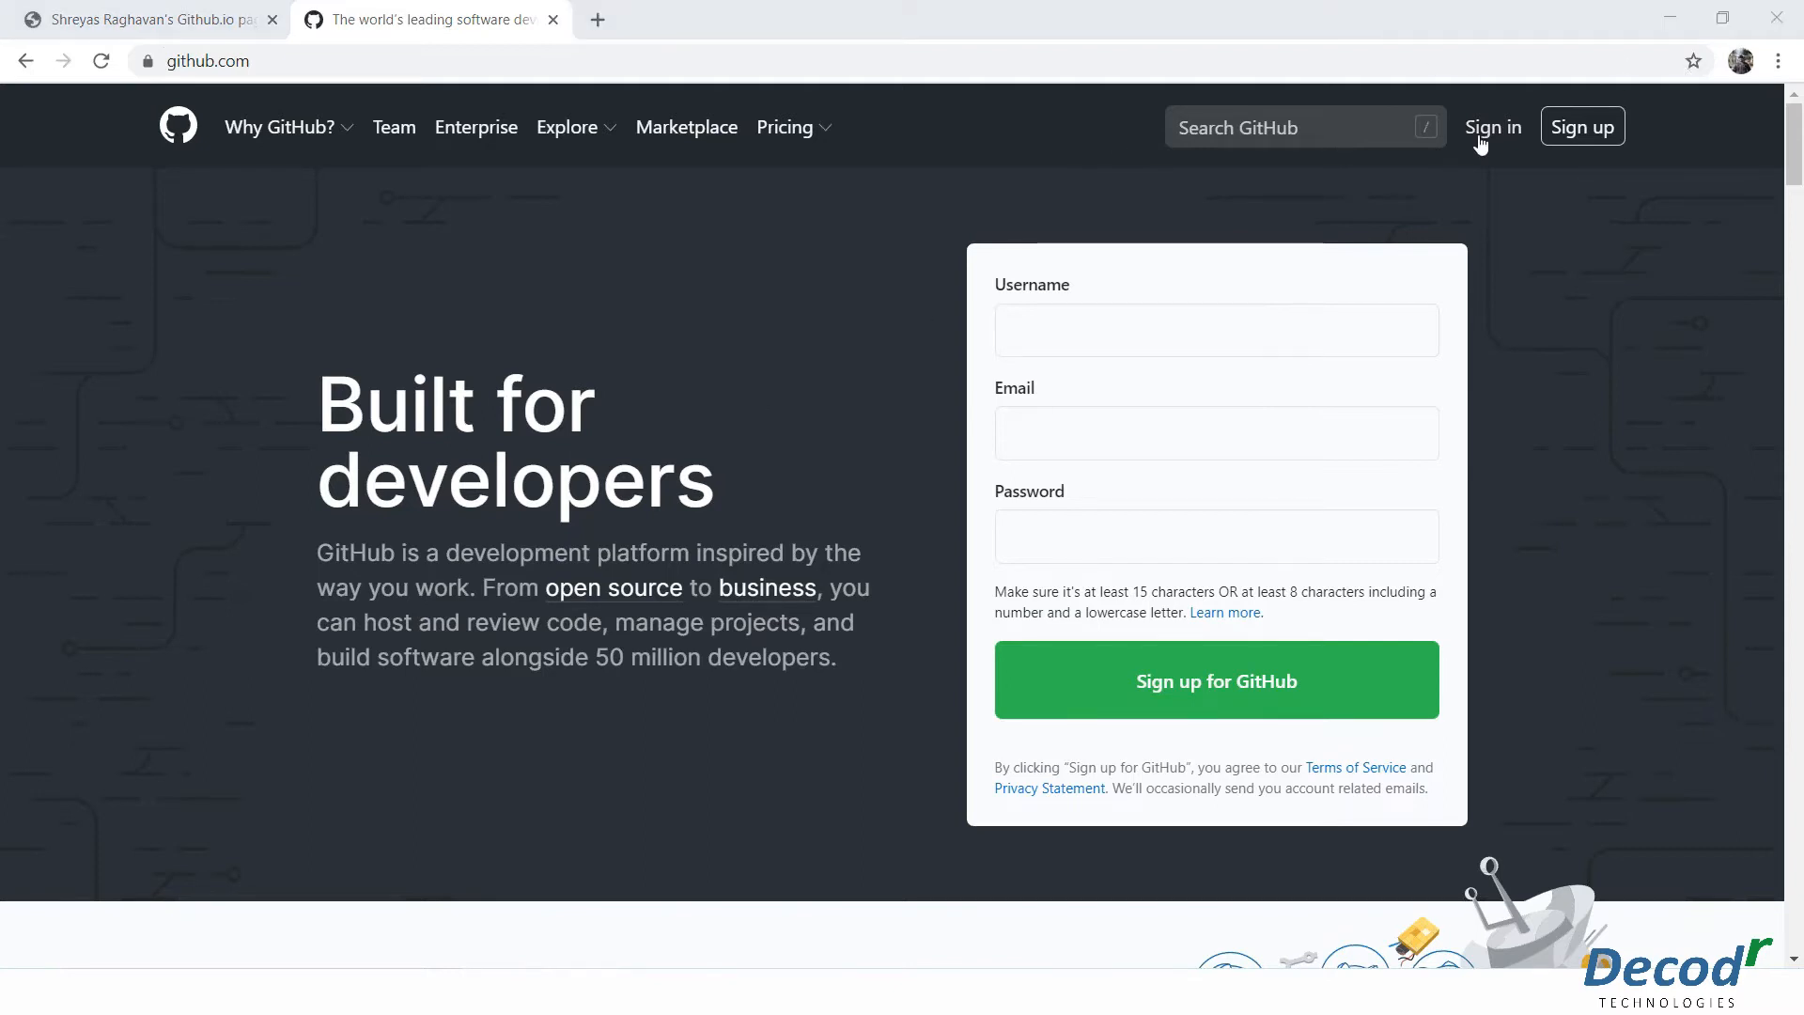
Sign in to GitHub with the account's Gmail address and password.
left_click(1492, 127)
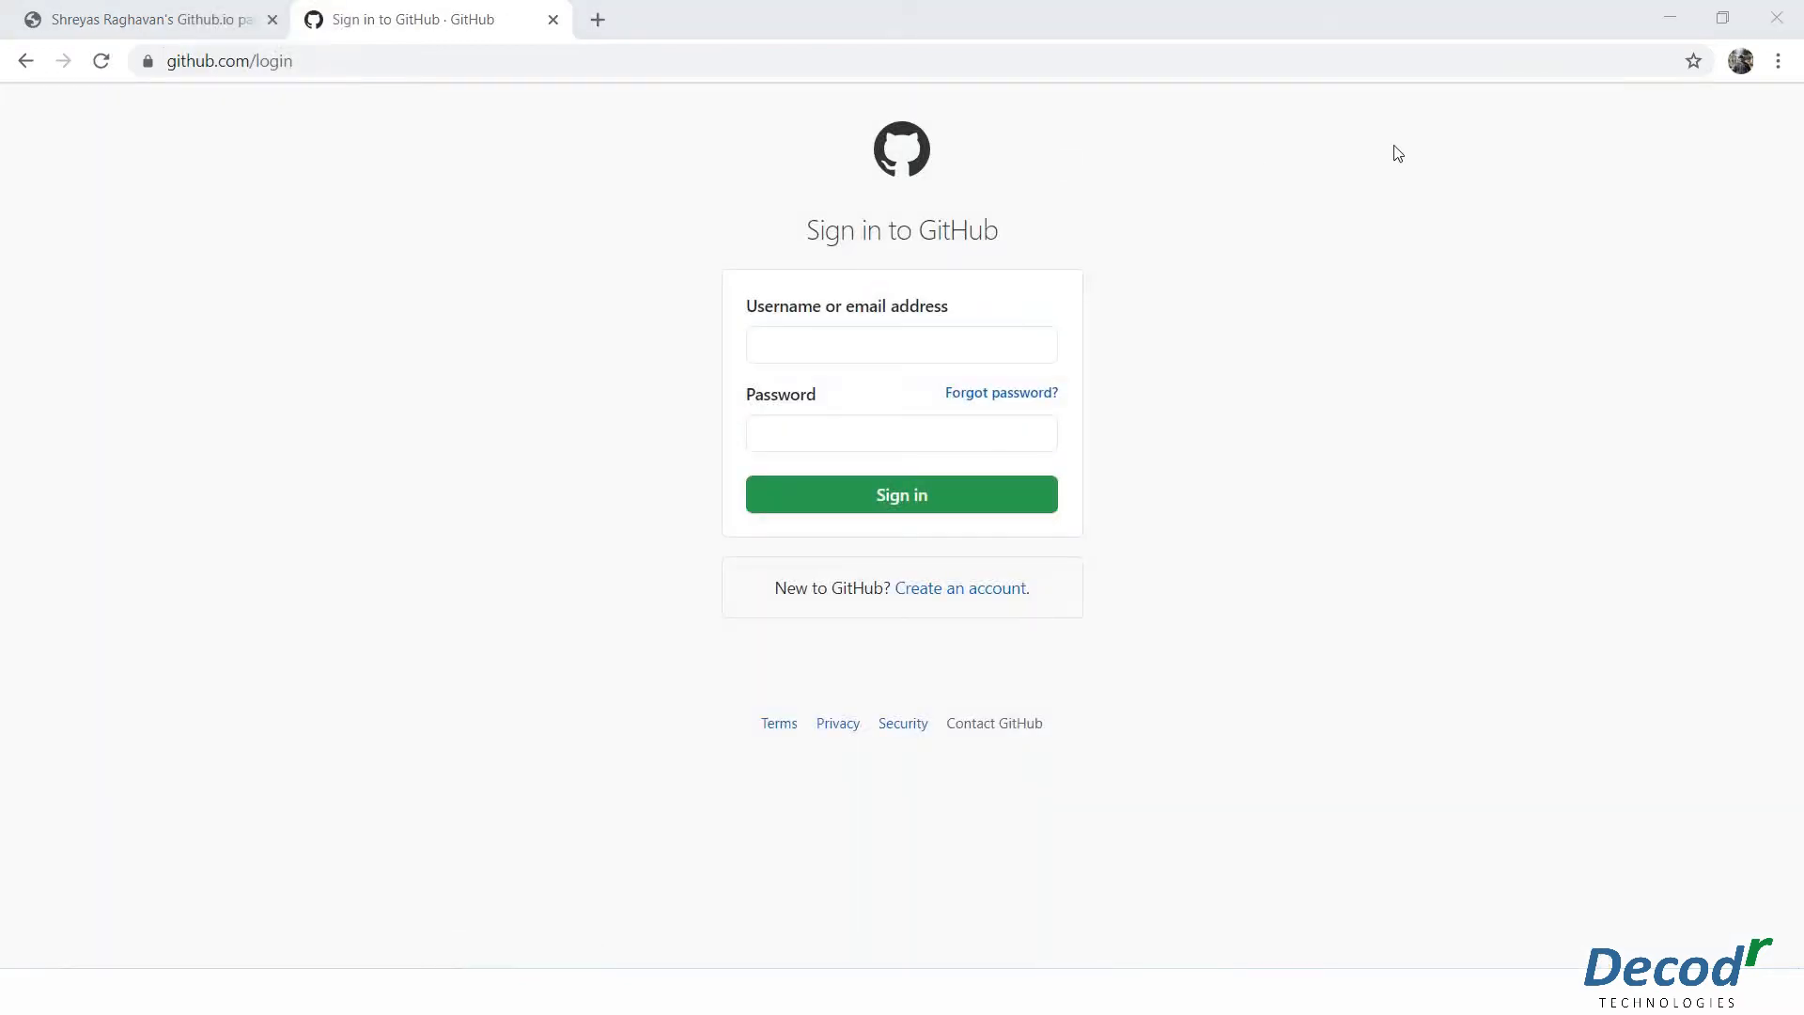
left_click(901, 343)
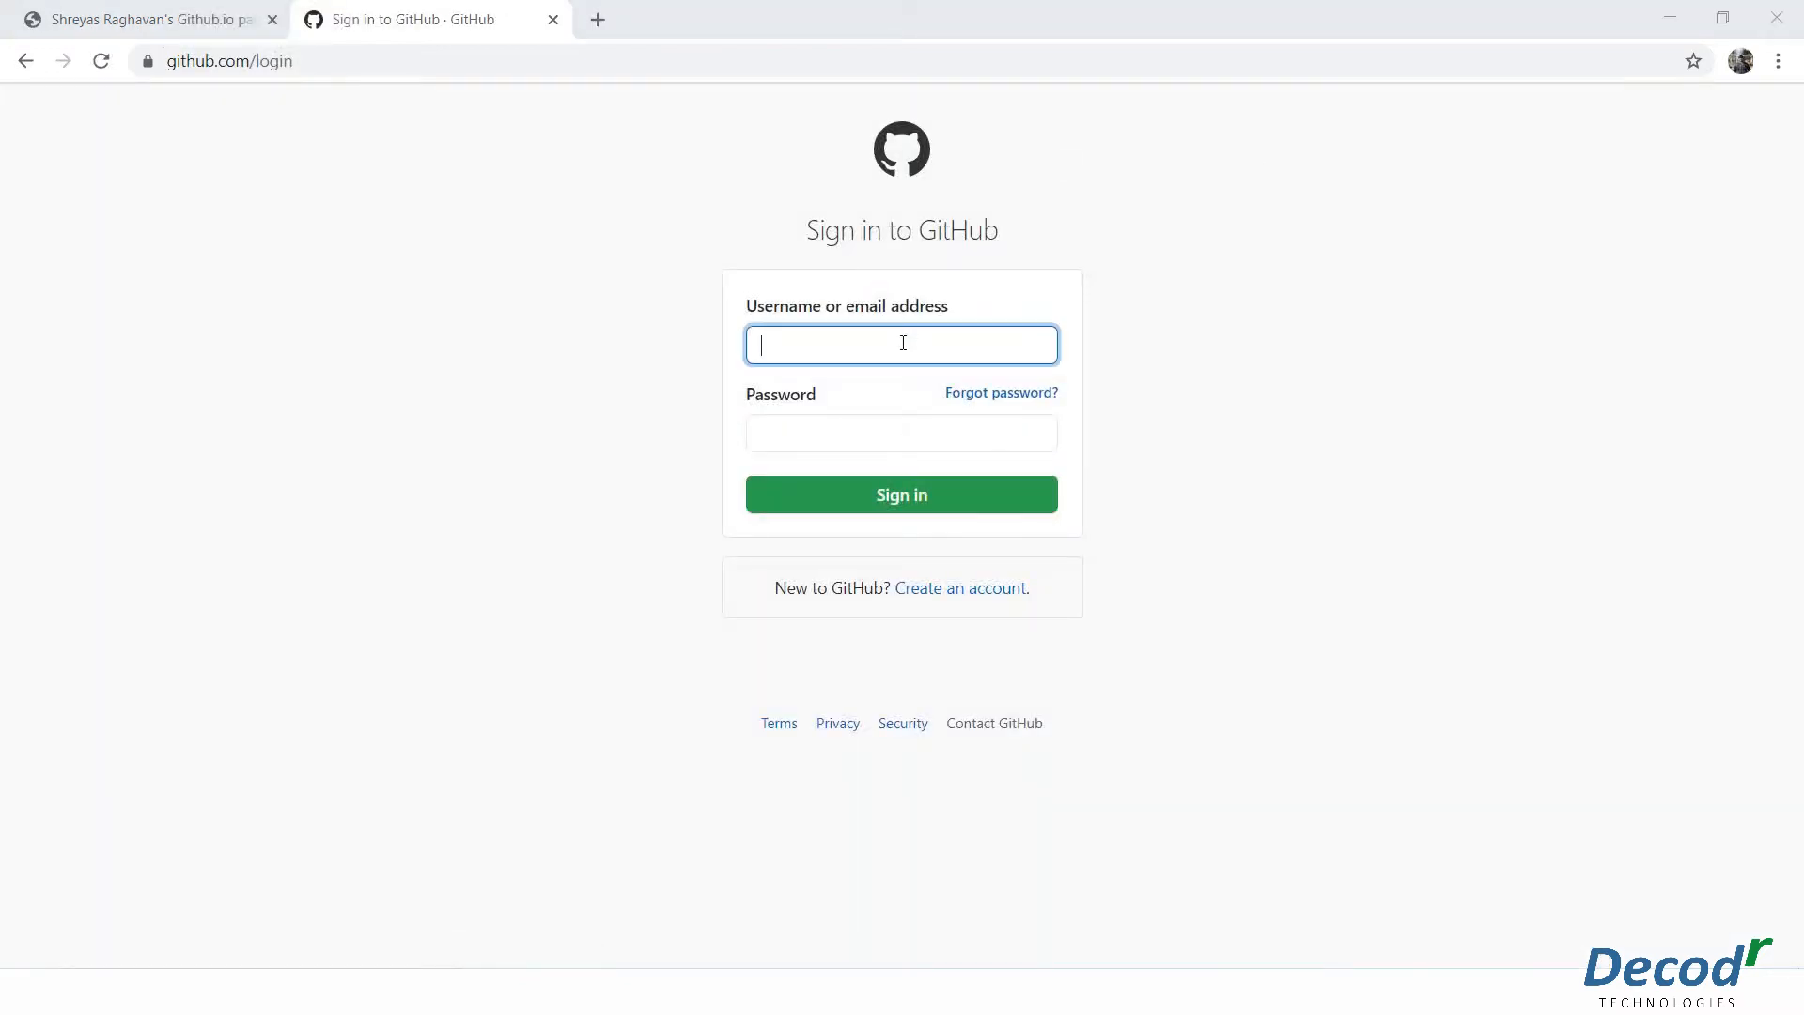
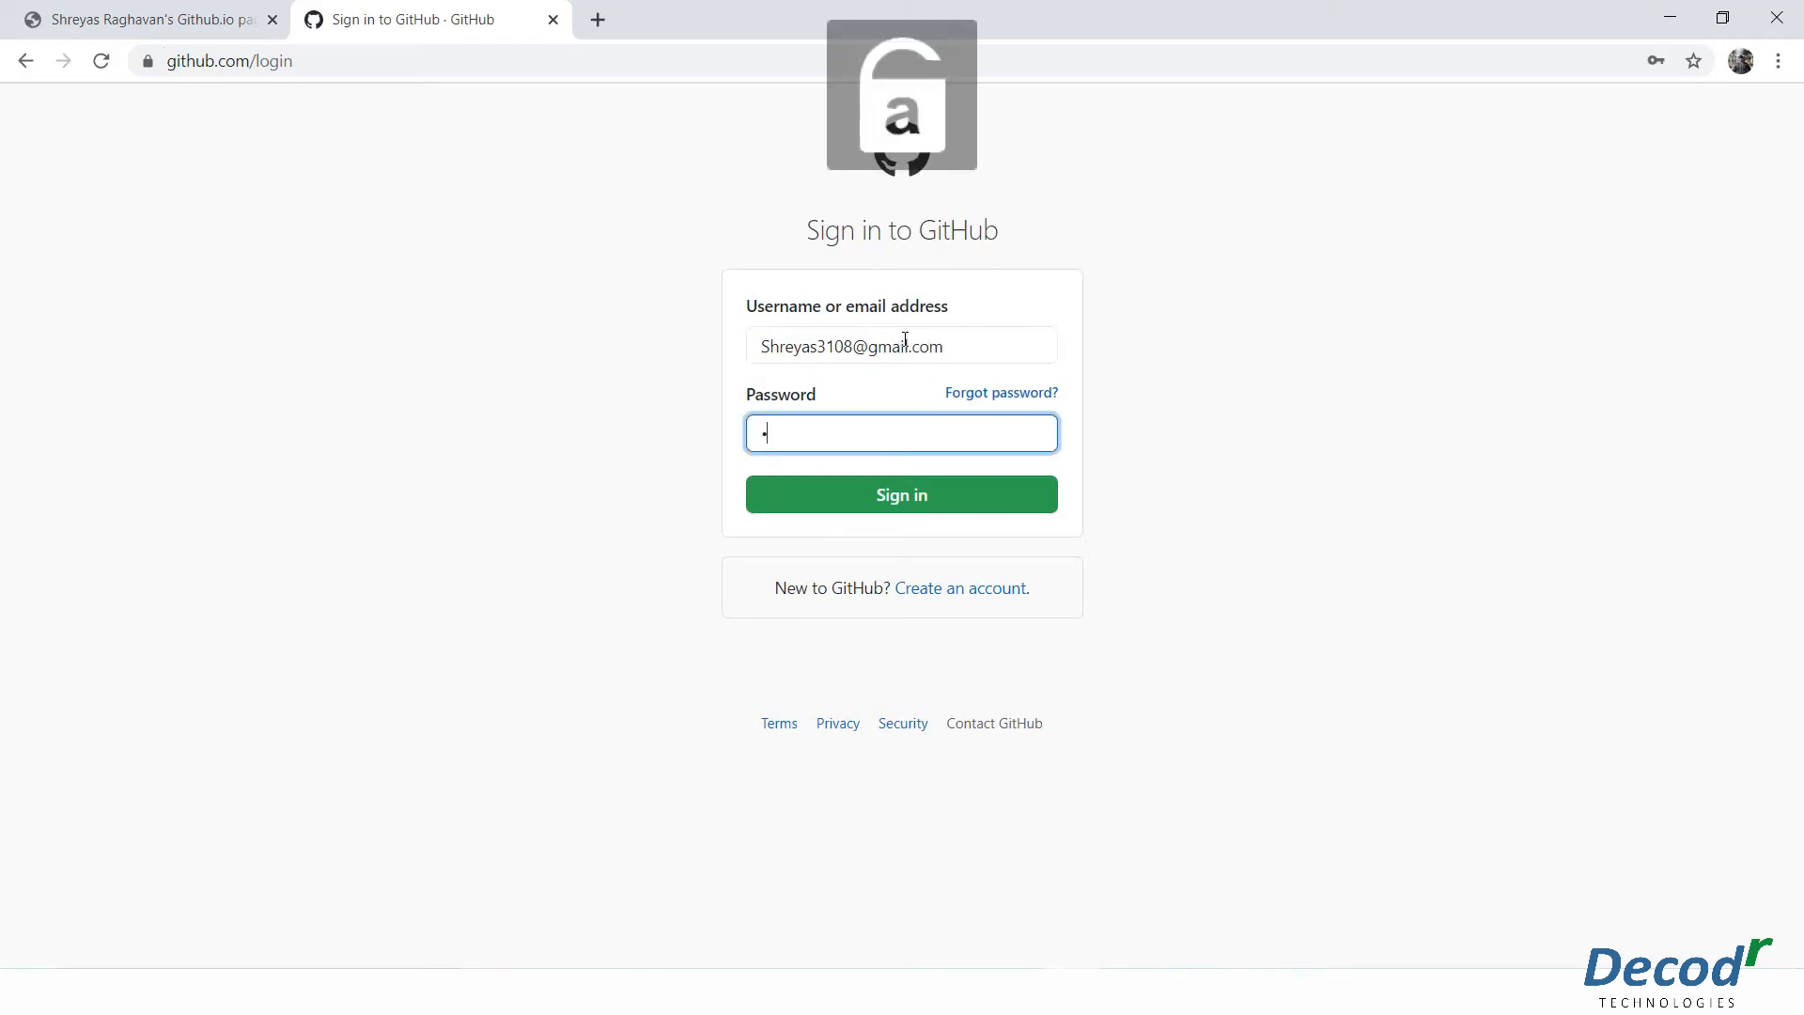
type("••••••")
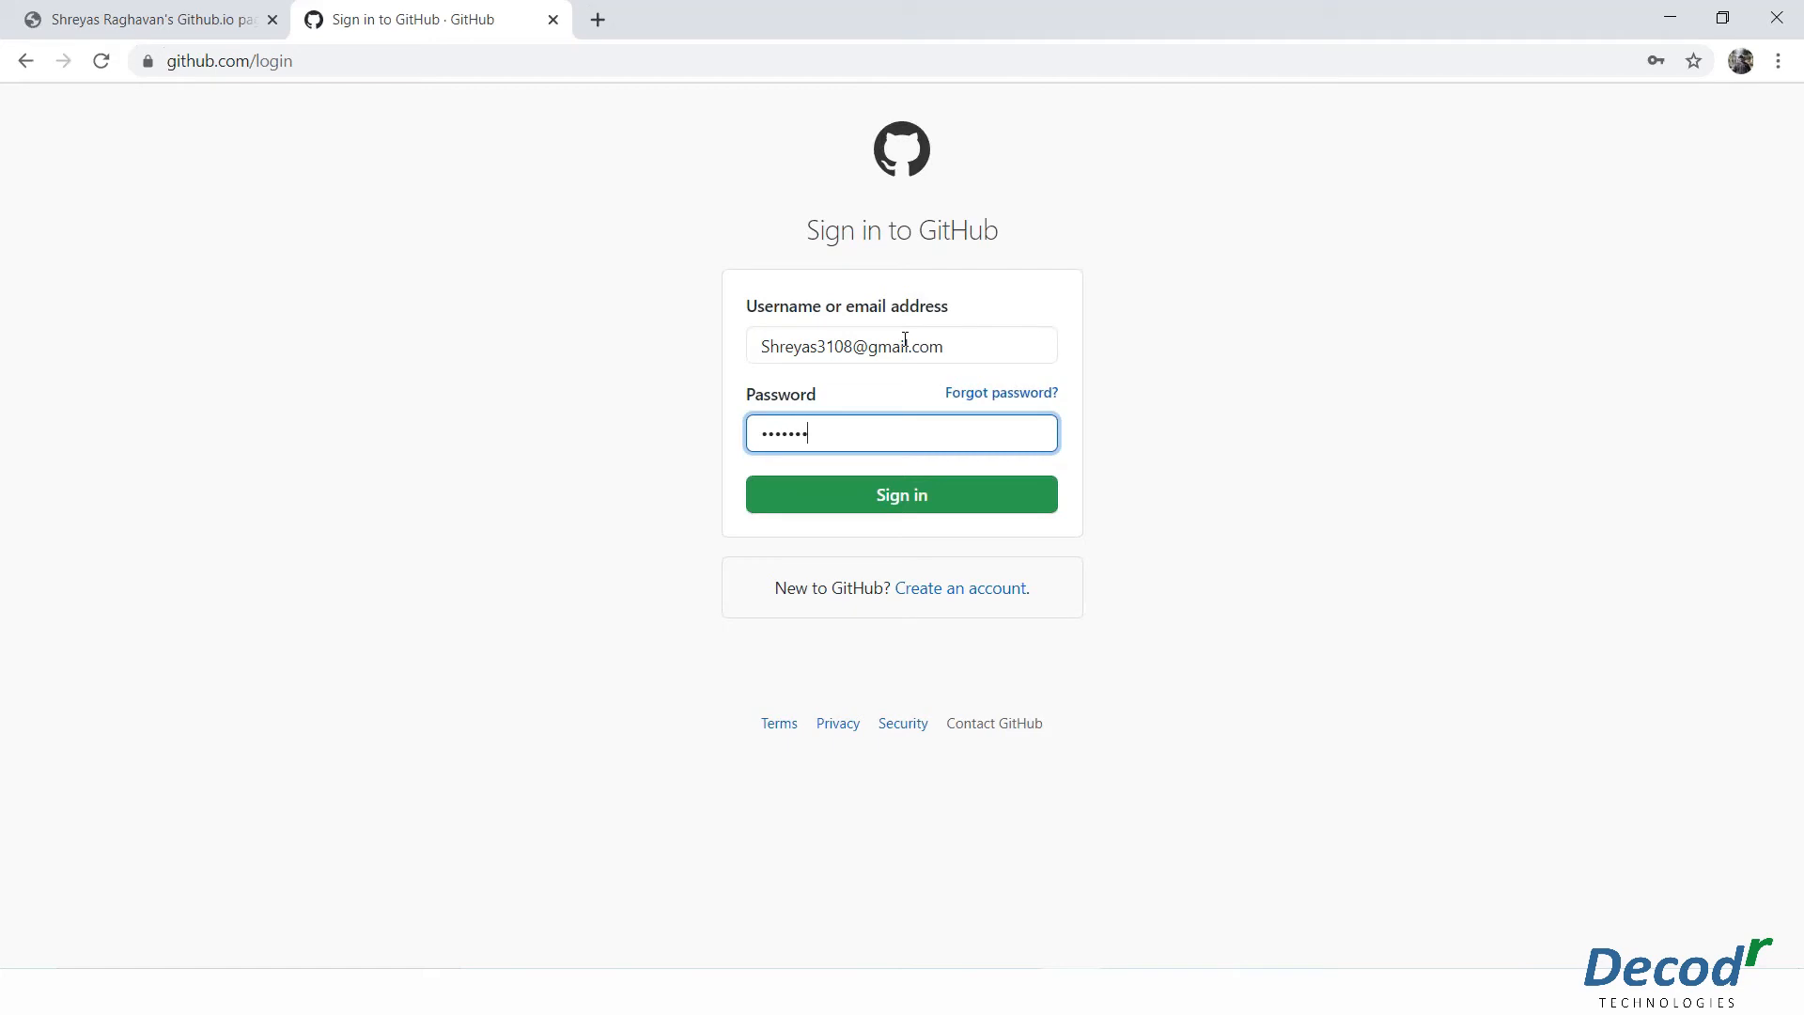
left_click(901, 493)
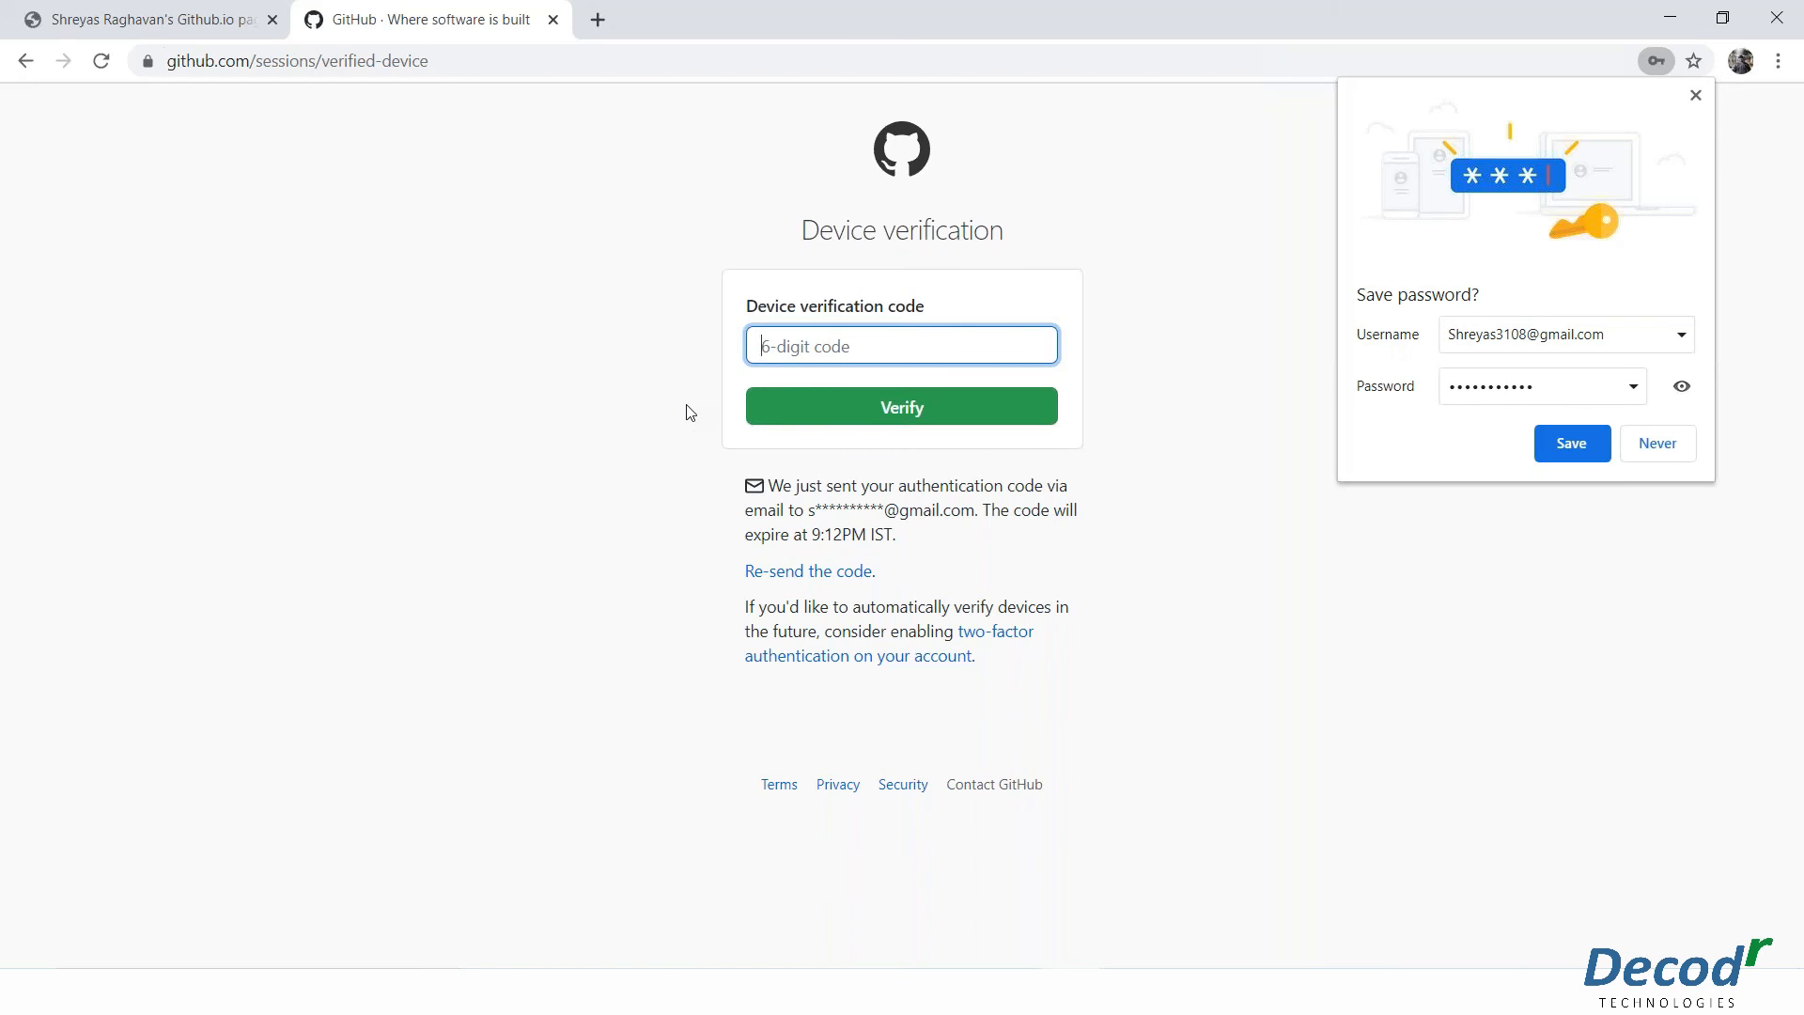
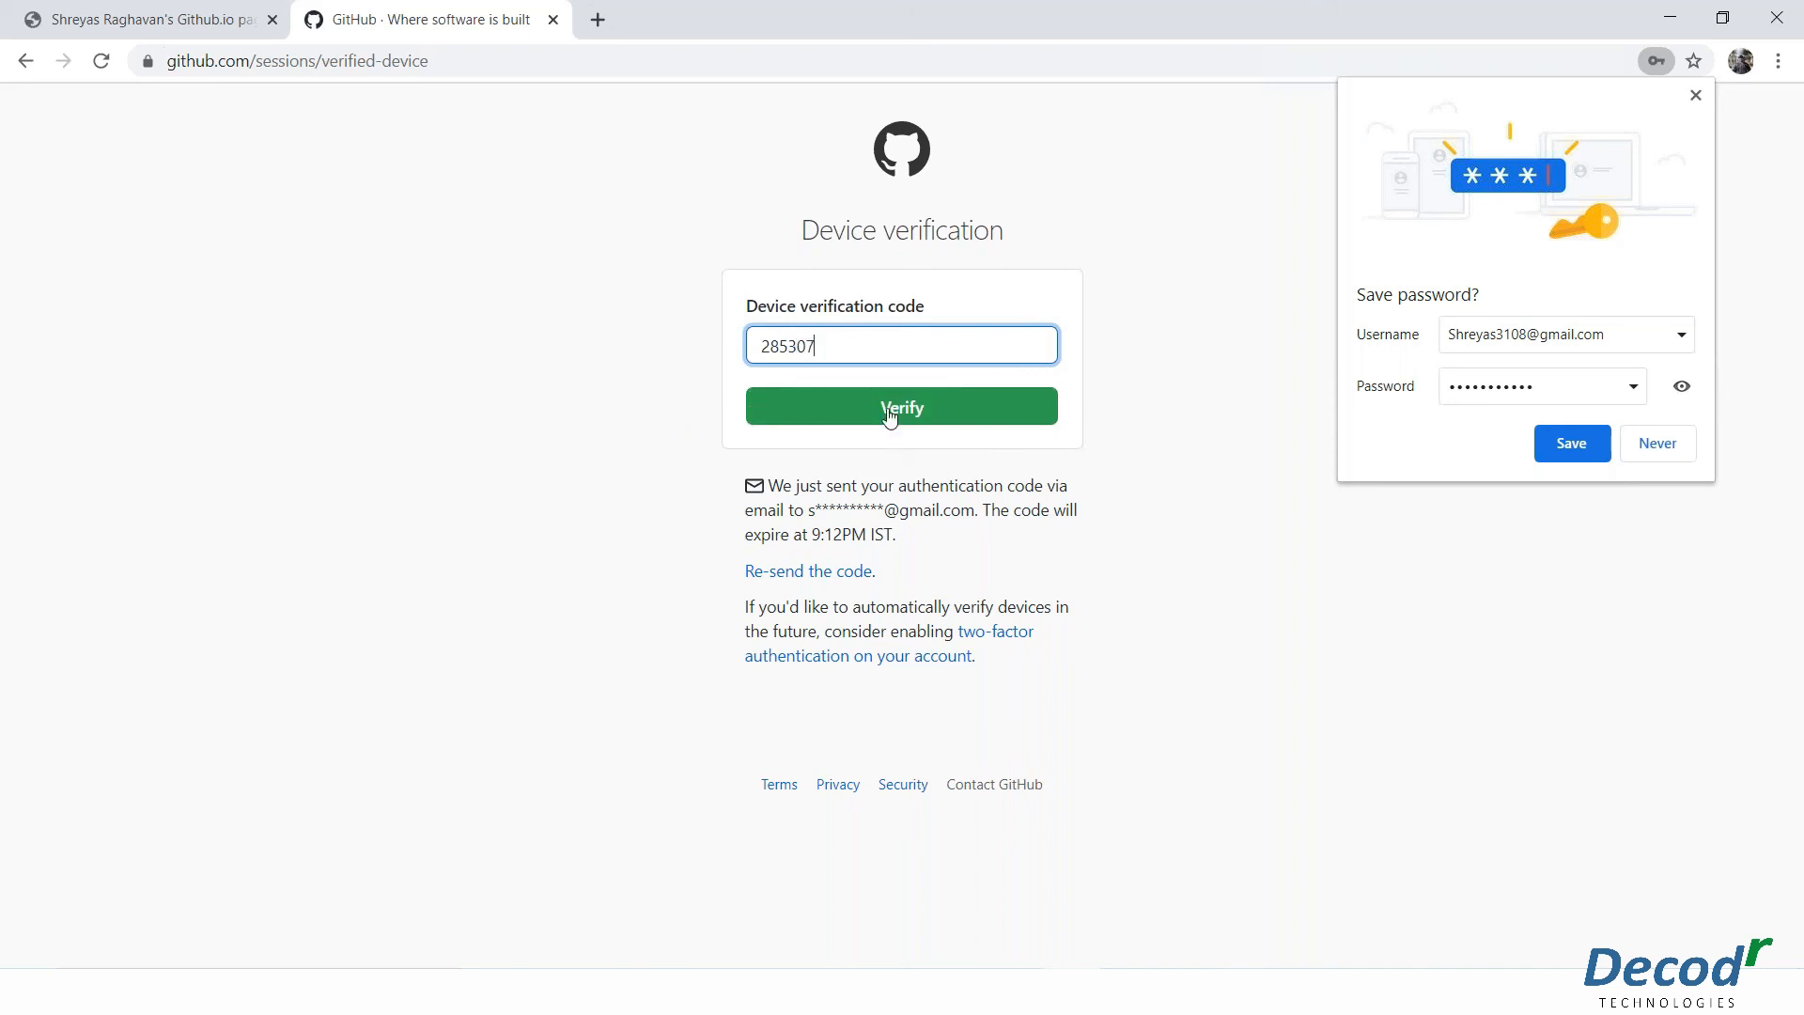
Enter the six-digit code from the email into the device verification field and verify.
left_click(901, 405)
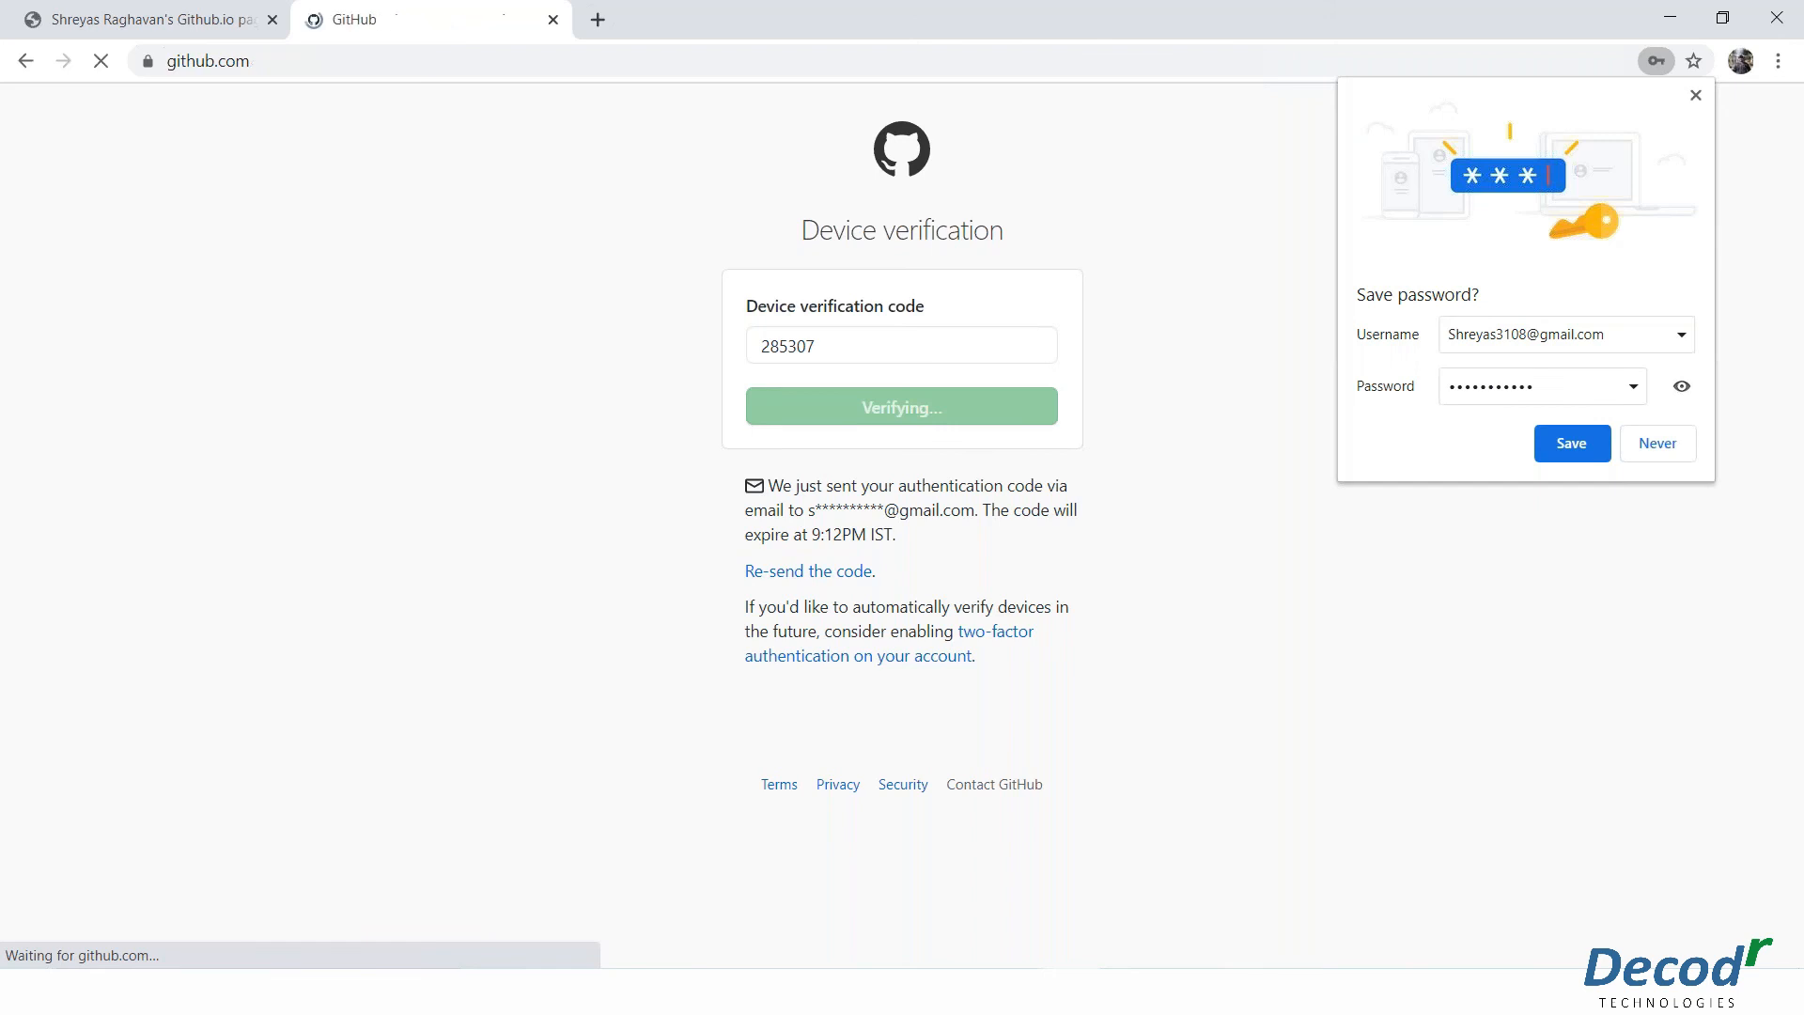